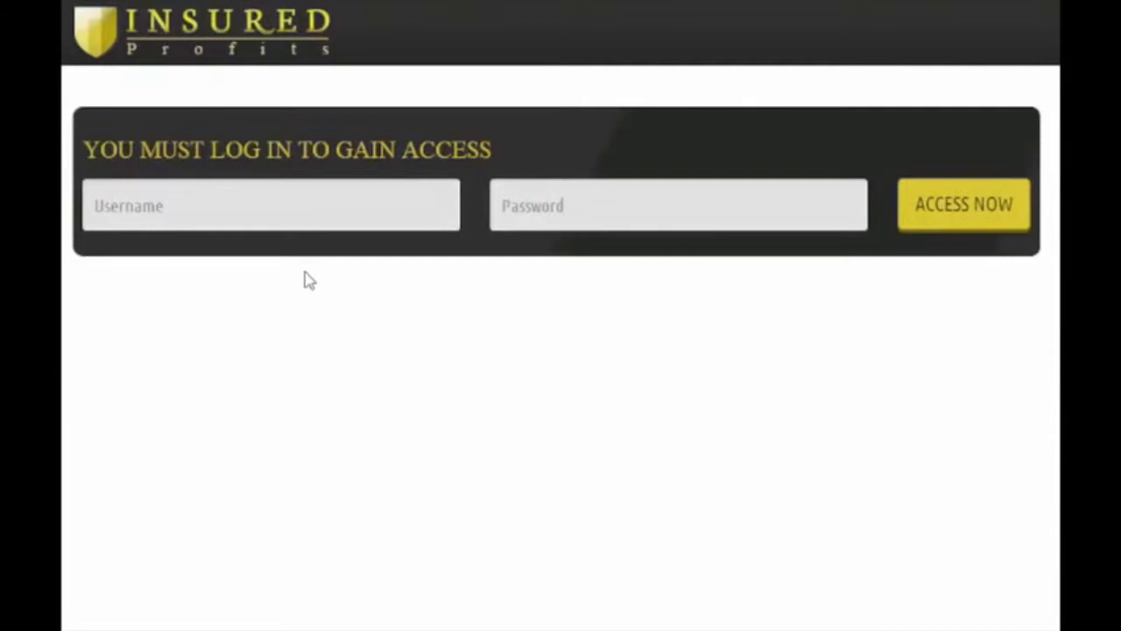
- Log in and view the Income Statement's weekly profit, loss and payment table
{"action": "left_click", "coordinate": [963, 205]}
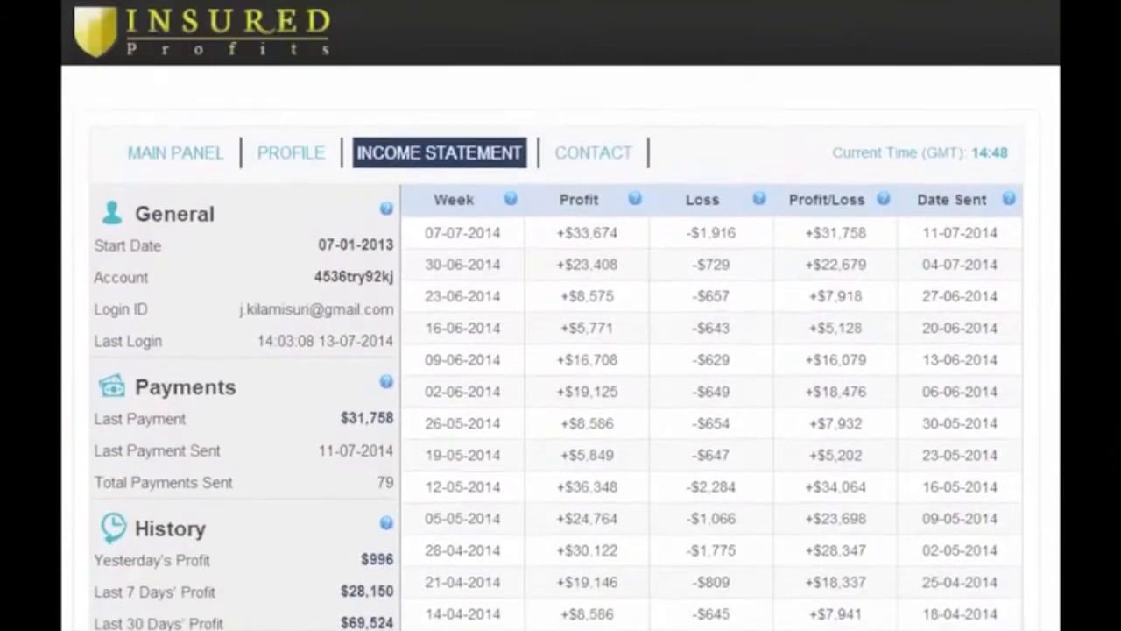
{"action": "scroll", "scroll_direction": "down", "scroll_amount": 3}
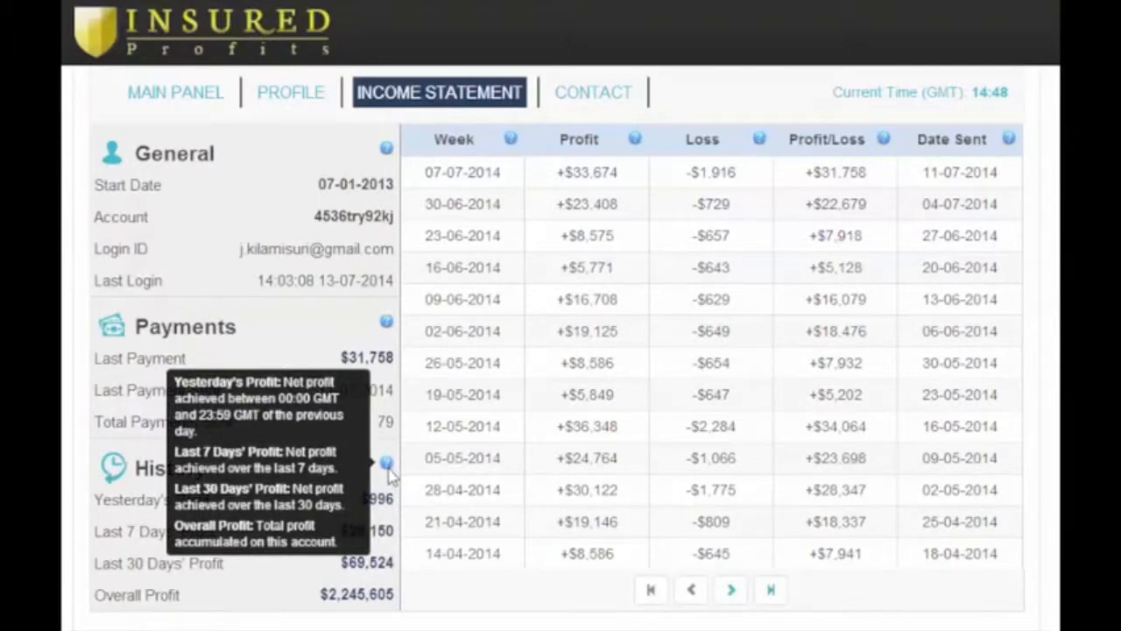
{"action": "mouse_move", "coordinate": [998, 160]}
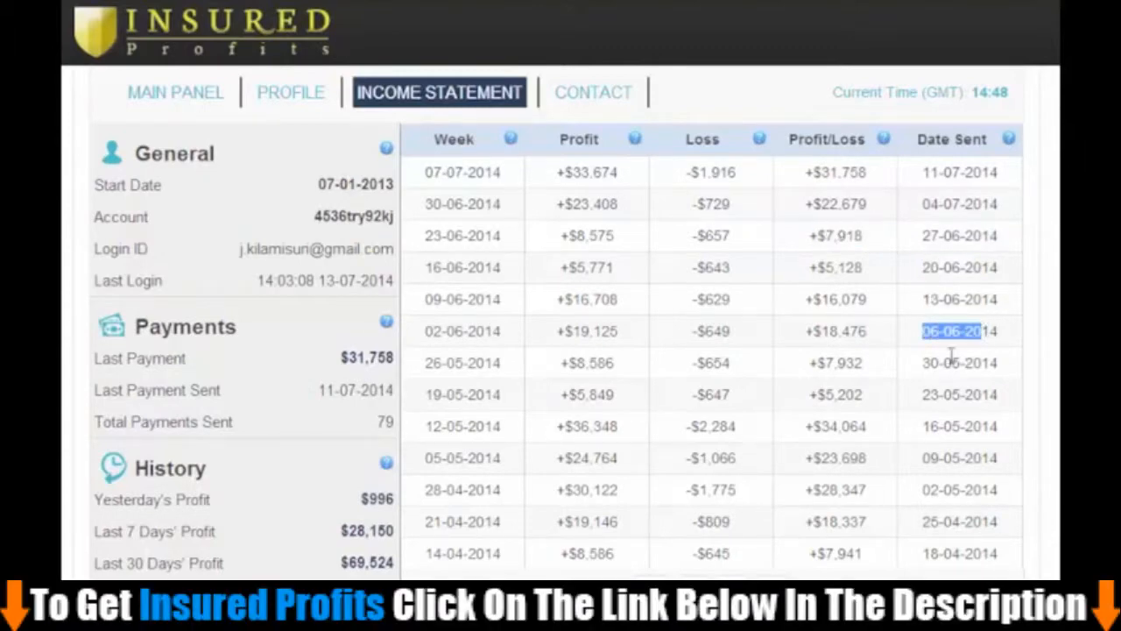
{"action": "left_click", "coordinate": [958, 363]}
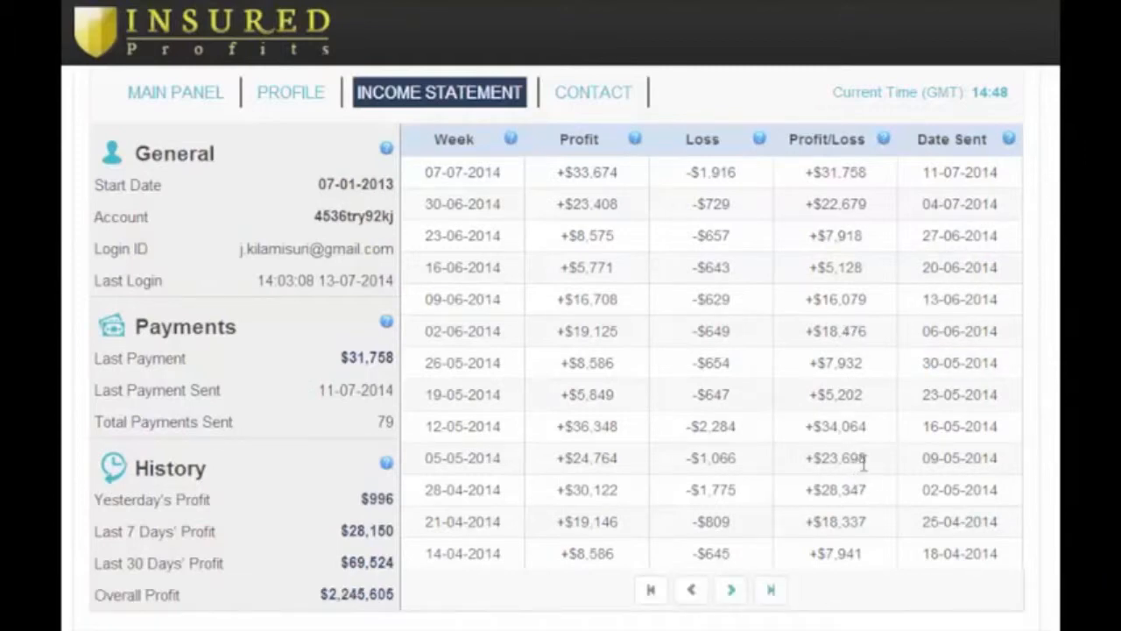
{"action": "mouse_move", "coordinate": [867, 451]}
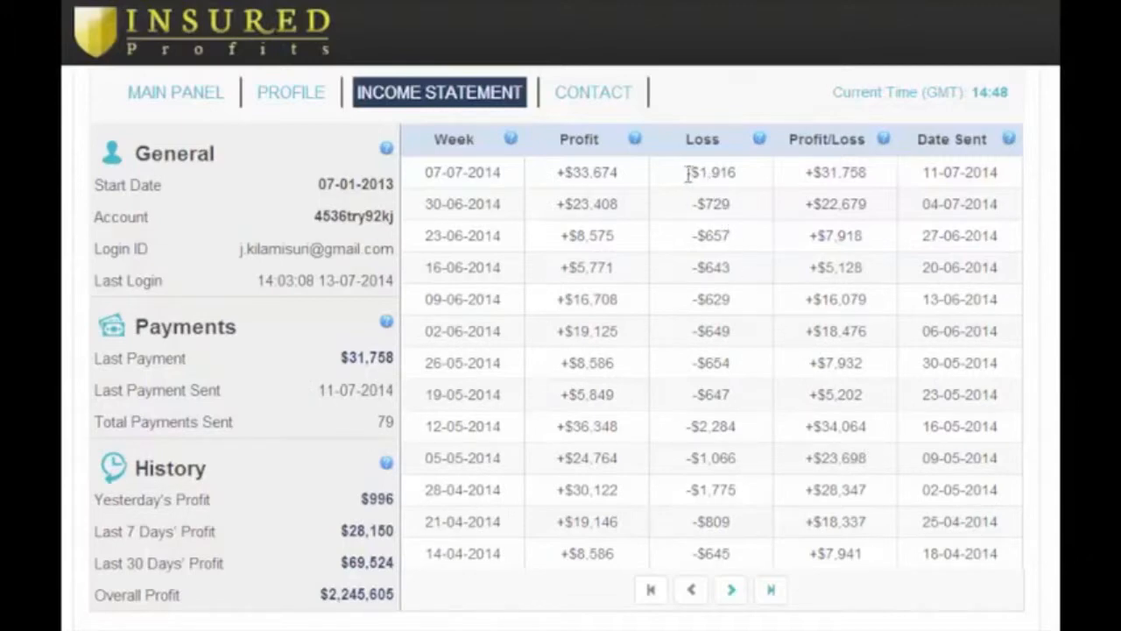
{"action": "double_click", "coordinate": [710, 172]}
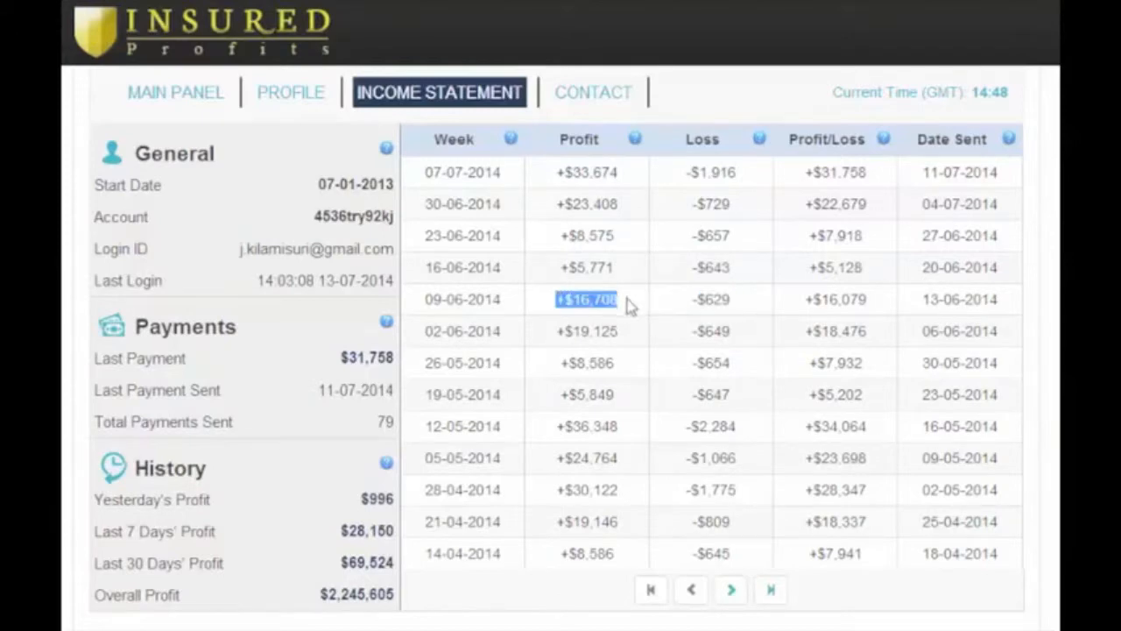
{"action": "mouse_move", "coordinate": [658, 329]}
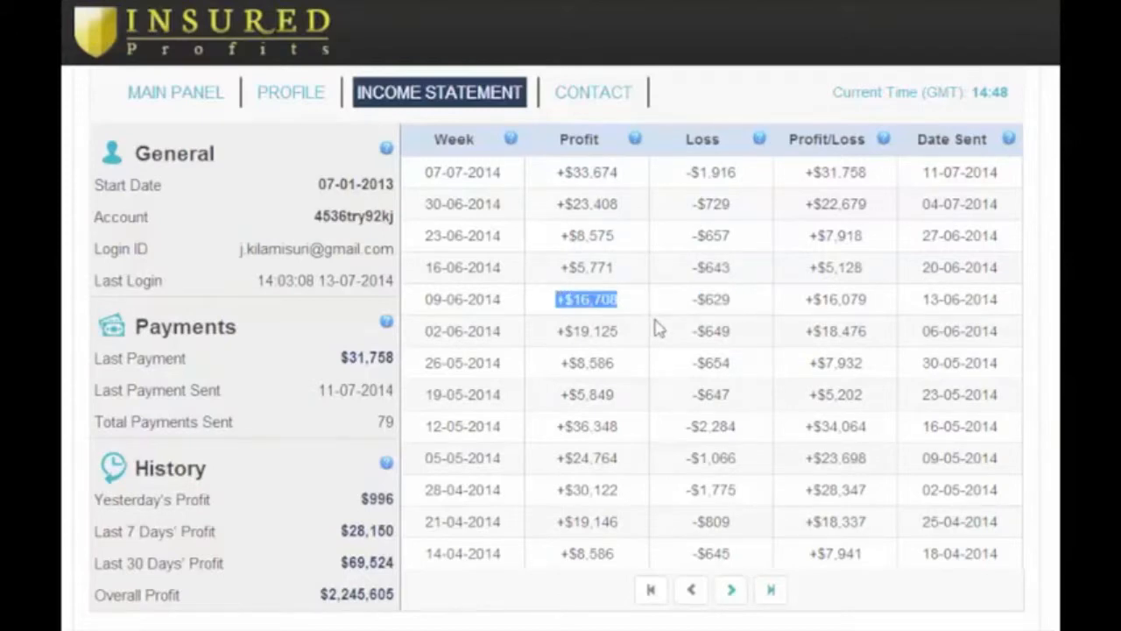